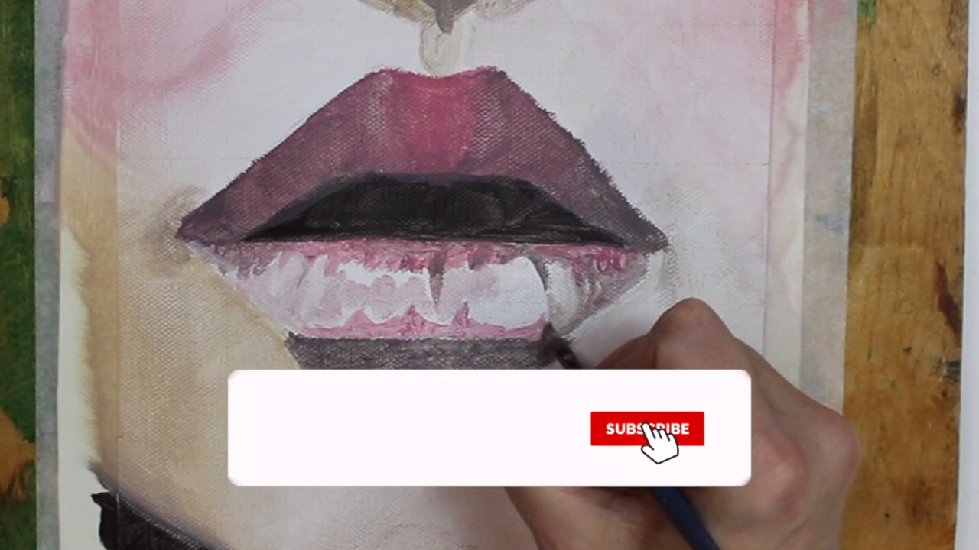
click(646, 428)
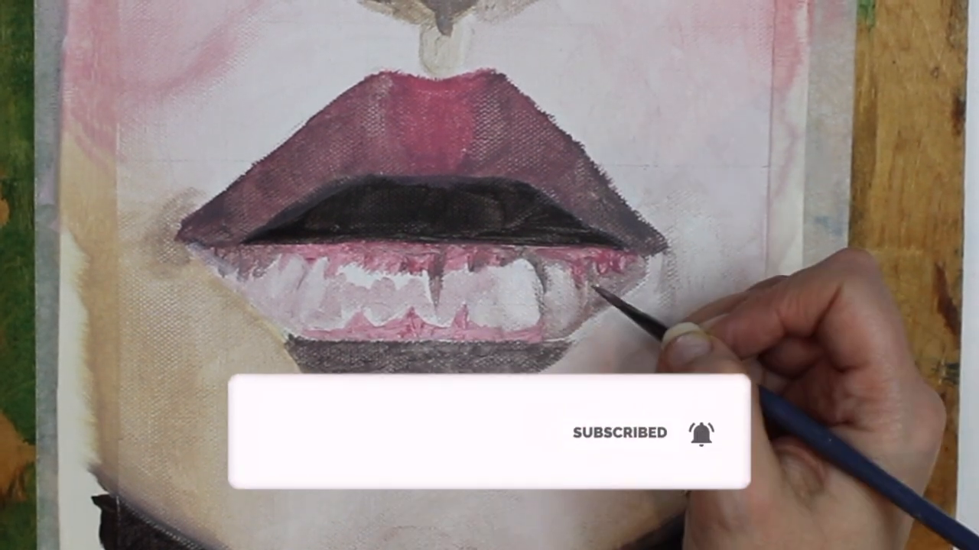